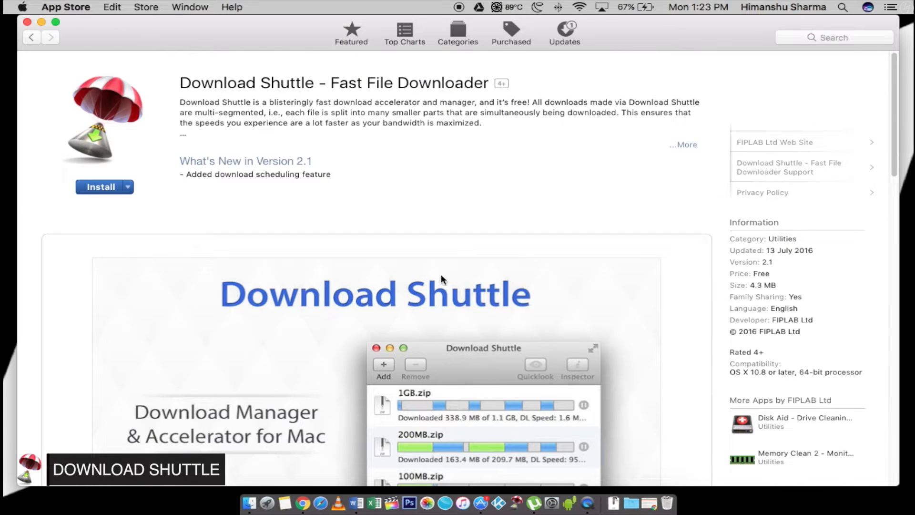
- Browse the Download Shuttle screenshots and switch to the Ubuntu download page in Chrome
scroll("down", 3)
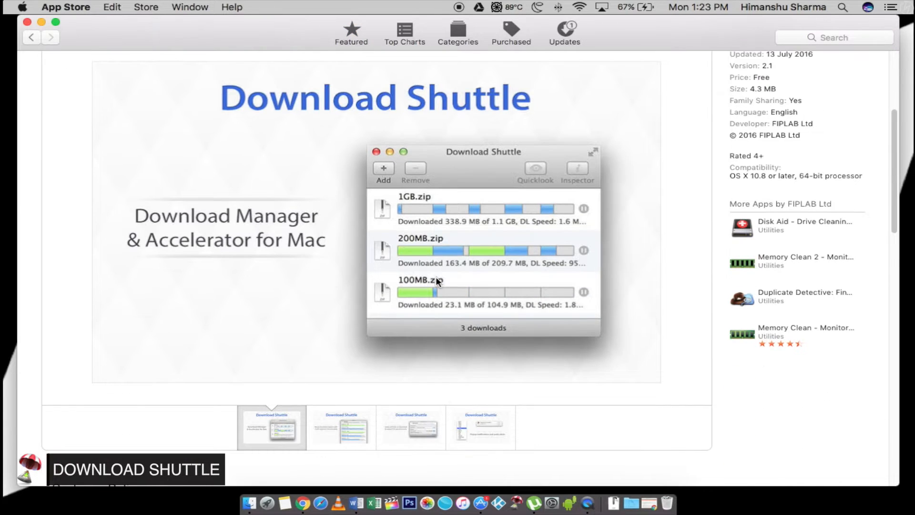
left_click(341, 427)
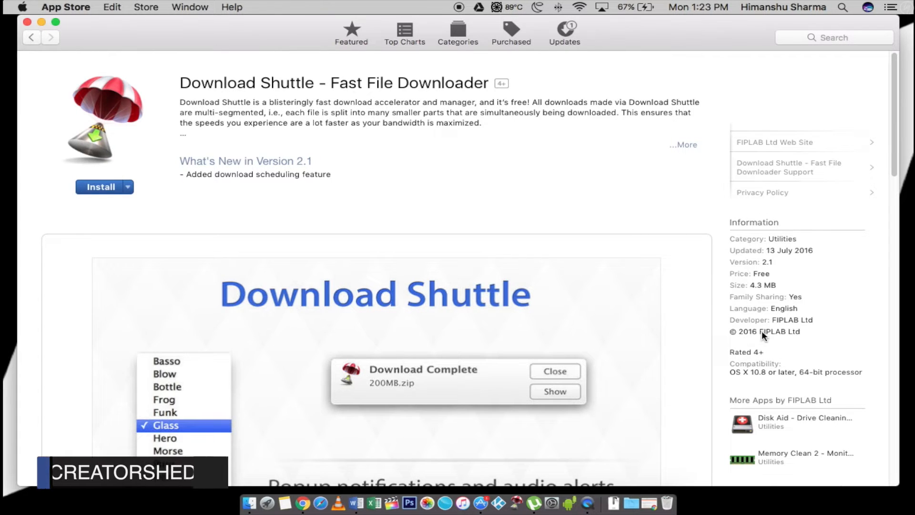
left_click(100, 187)
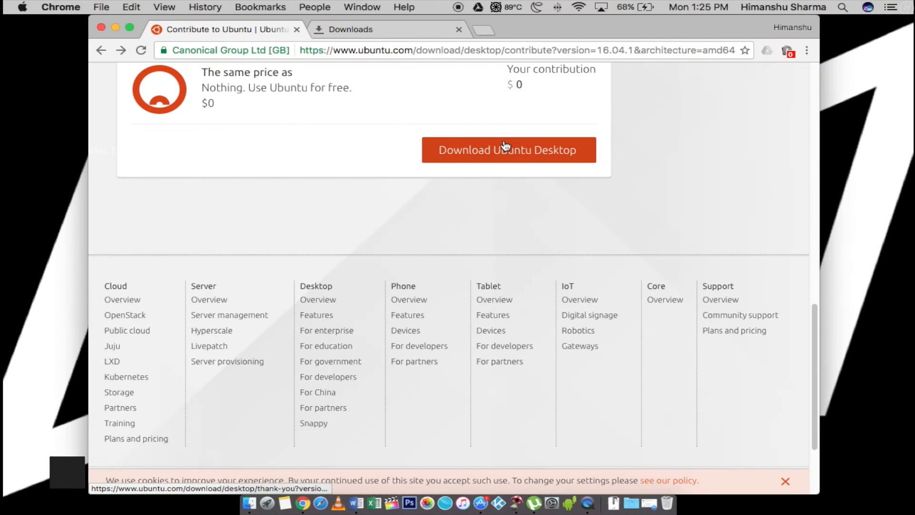
- Start the Ubuntu 16.04.1 desktop ISO download, then turn Wi-Fi off so it stalls
left_click(508, 150)
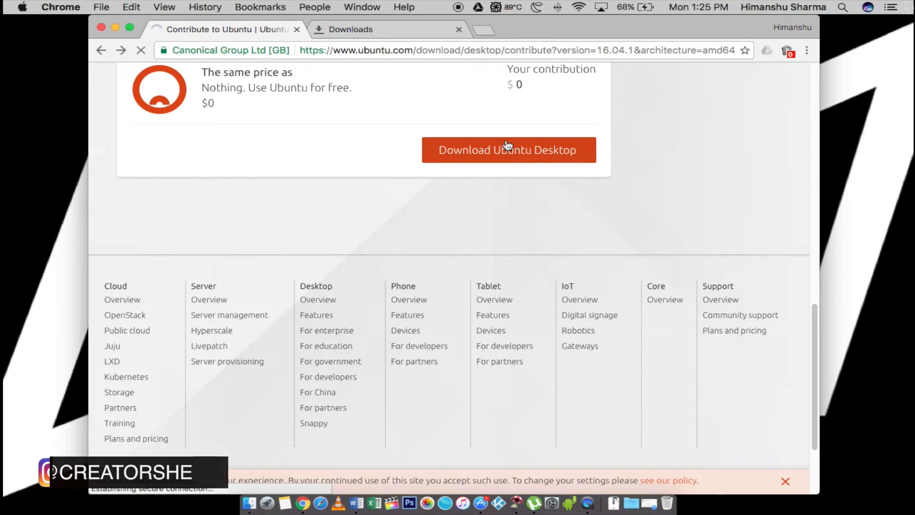
left_click(508, 150)
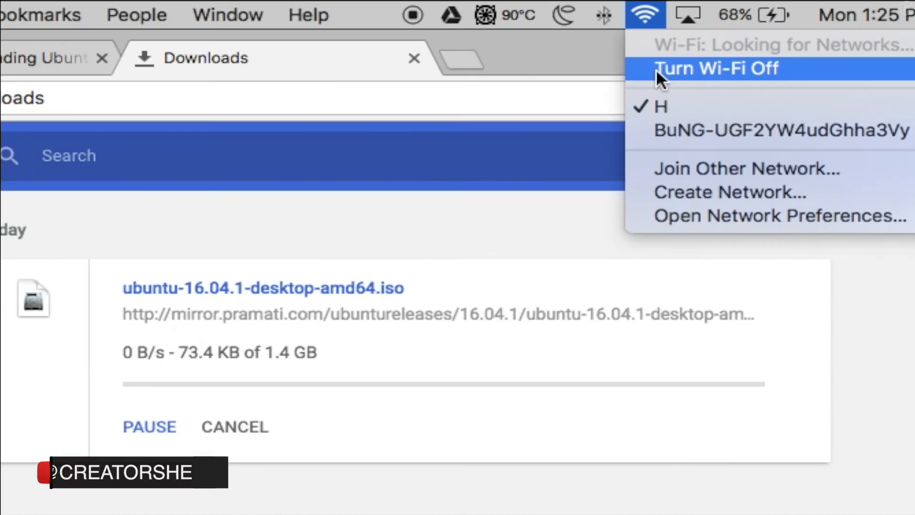
left_click(716, 69)
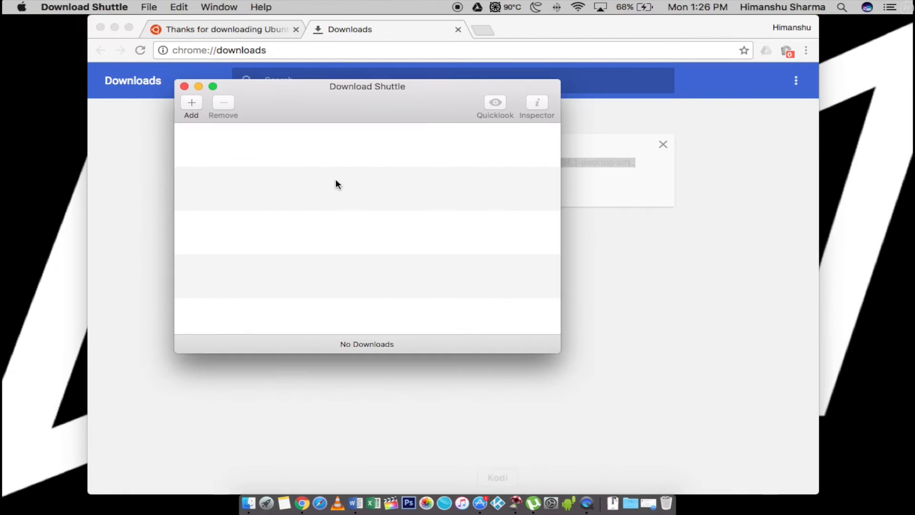
- Add the pasted Ubuntu ISO URL as a new download with 5 total segments
left_click(190, 103)
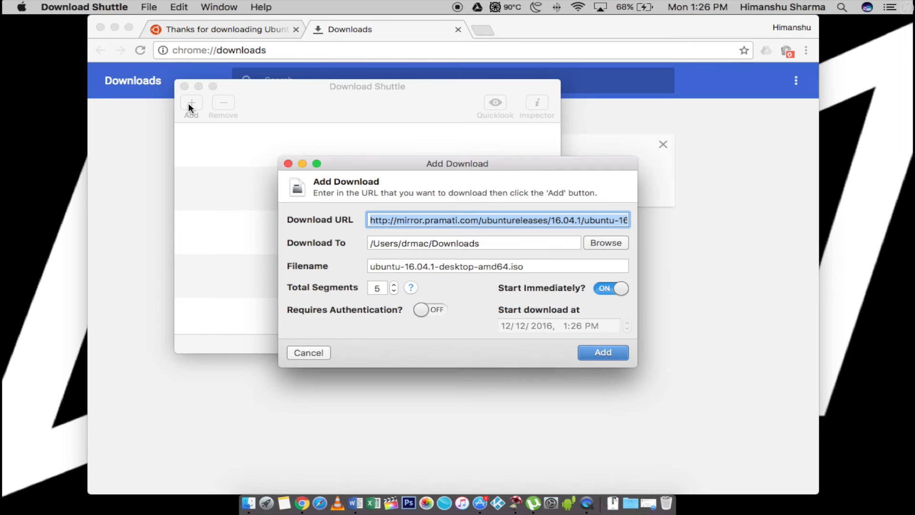
left_click(602, 353)
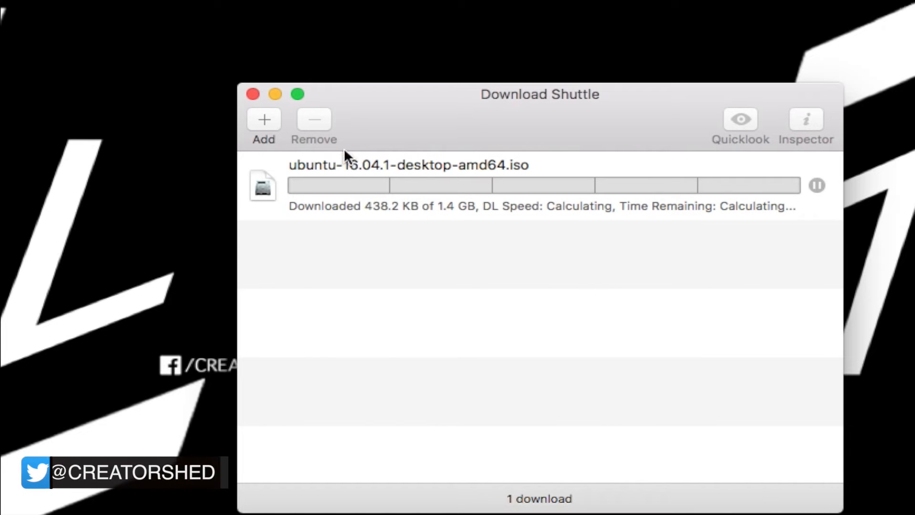
mouse_move(463, 260)
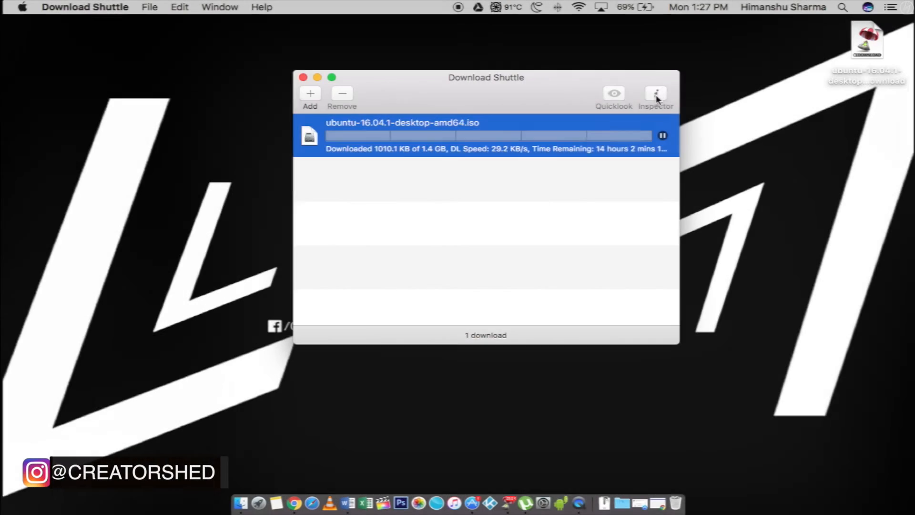
- Show the Inspector for ubuntu-16.04.1-desktop-amd64.iso with its five segments downloading
left_click(656, 94)
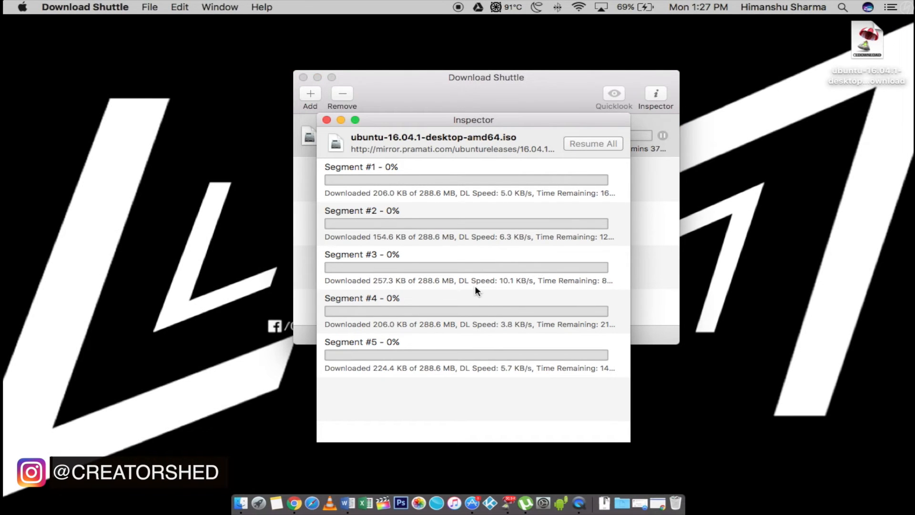
mouse_move(471, 353)
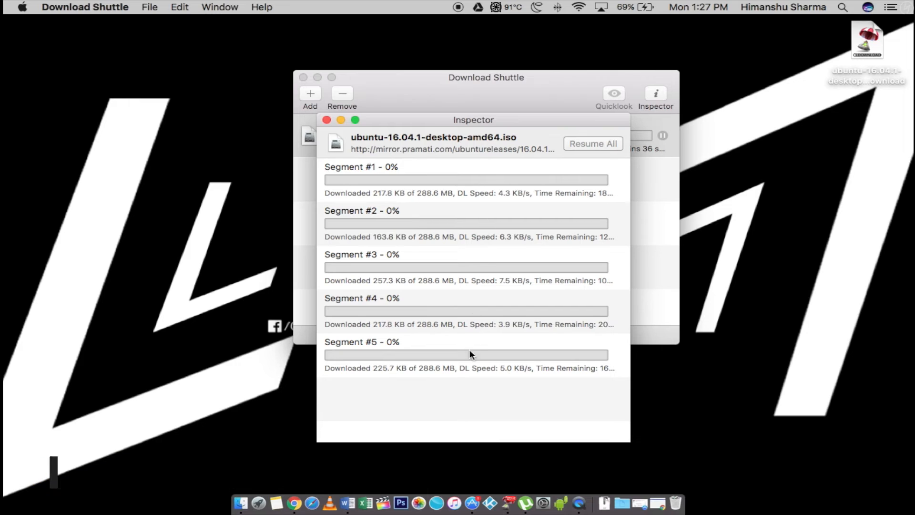